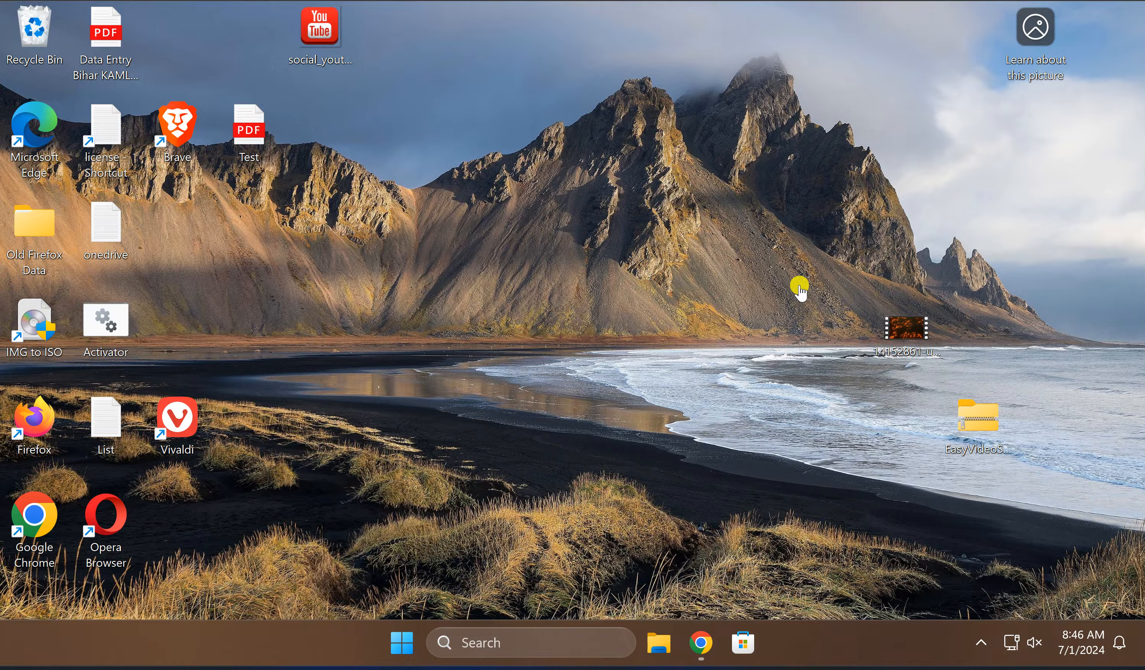
mouse_move(467, 259)
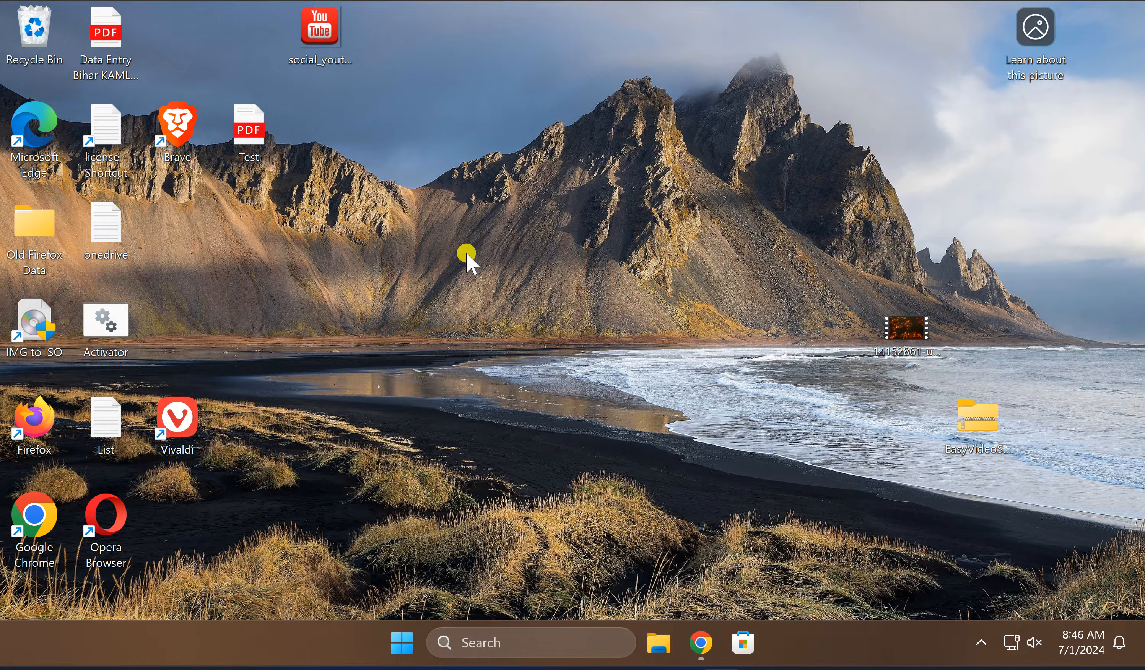
mouse_move(483, 280)
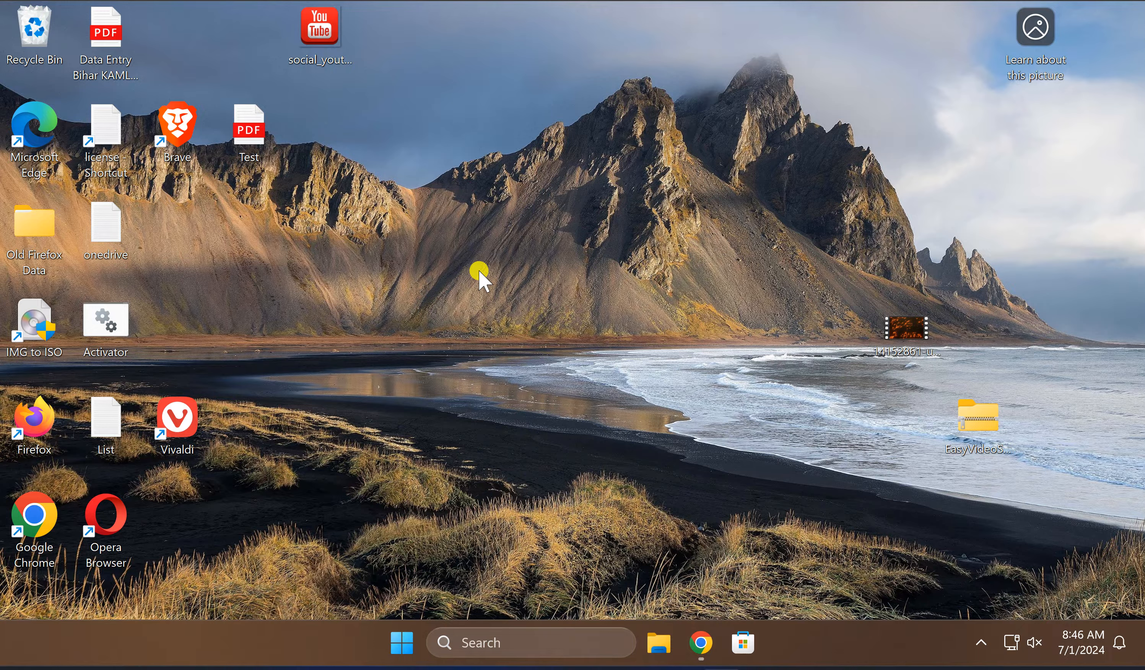
mouse_move(580, 285)
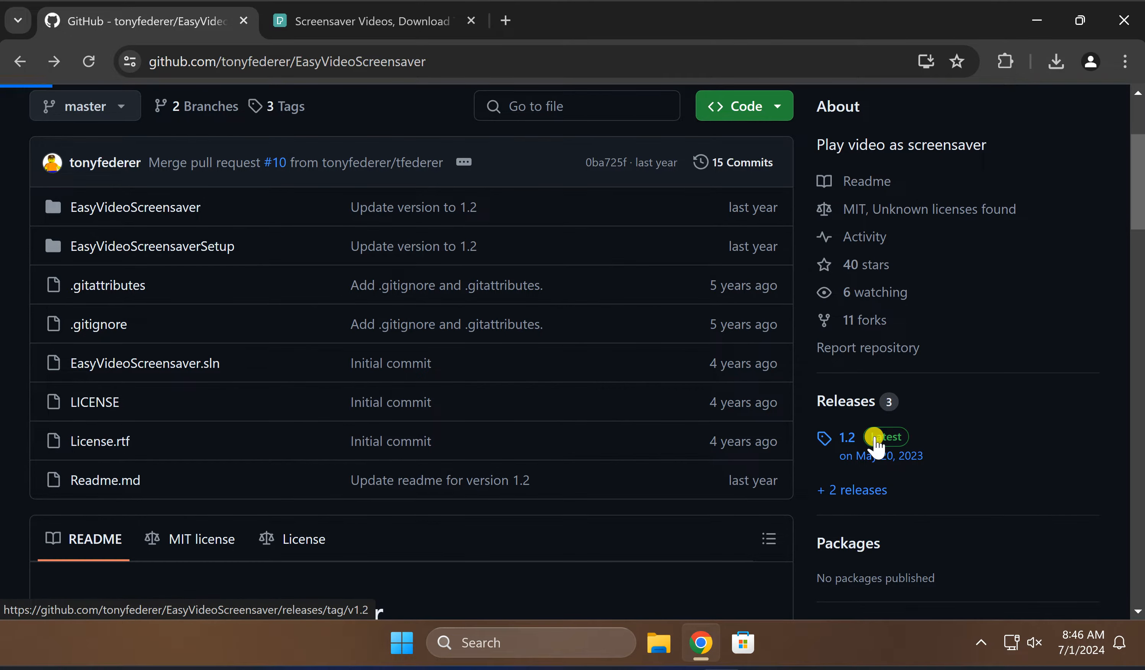
- Show the 1.2 release page's Assets with the EasyVideoScreensaverSetup.zip download
click(884, 437)
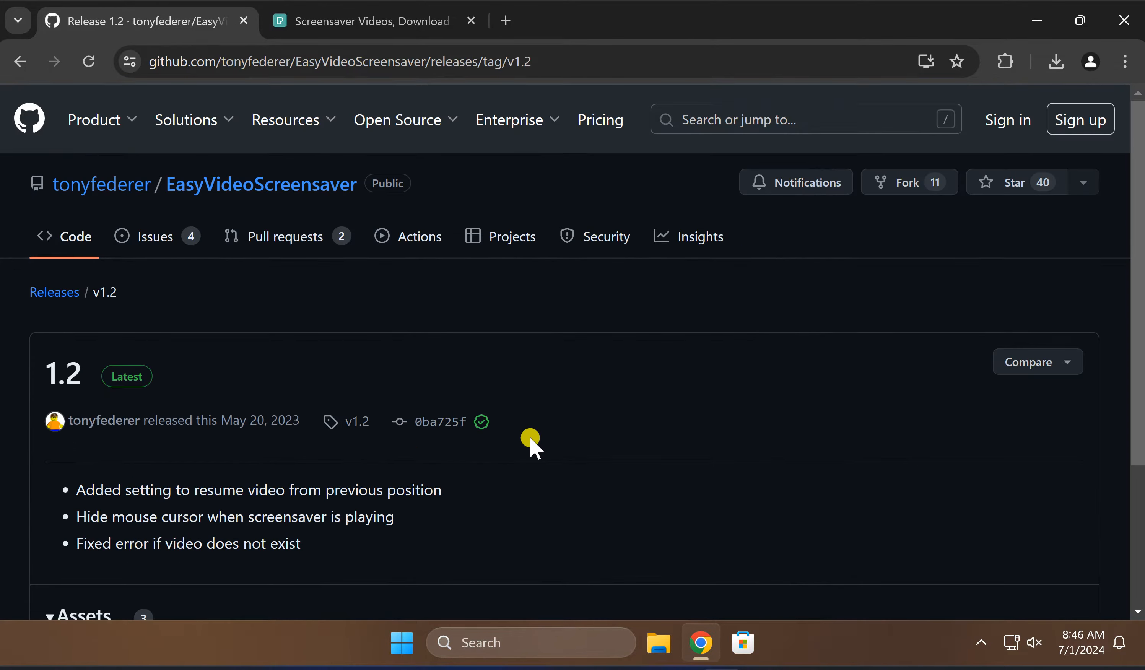
scroll(down, 3)
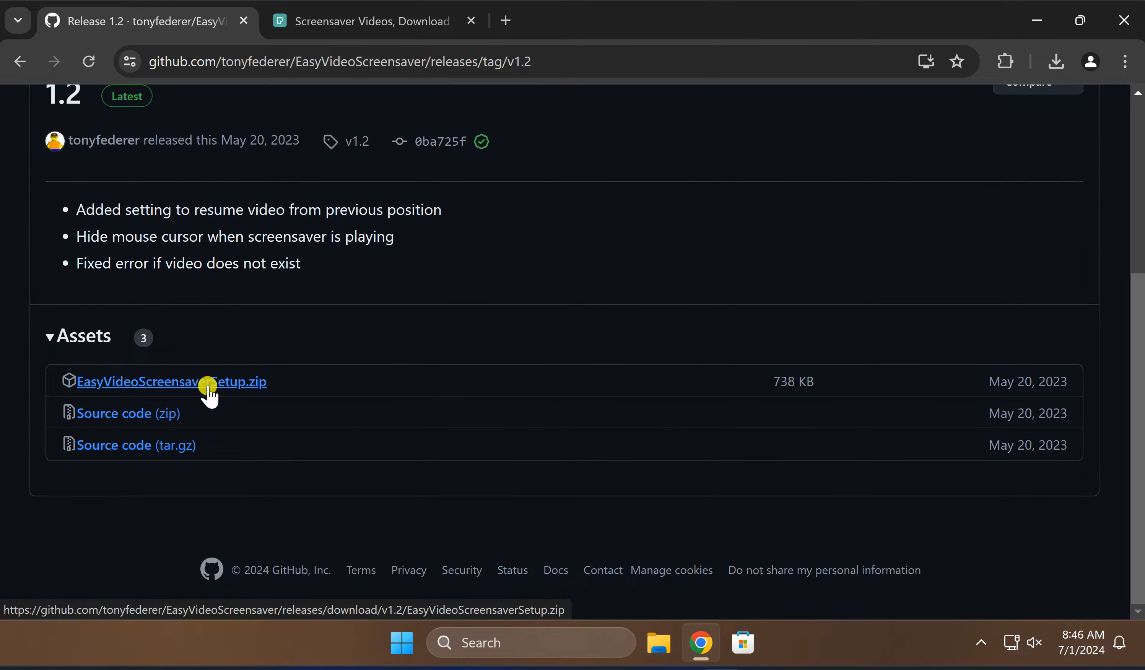
mouse_move(35, 24)
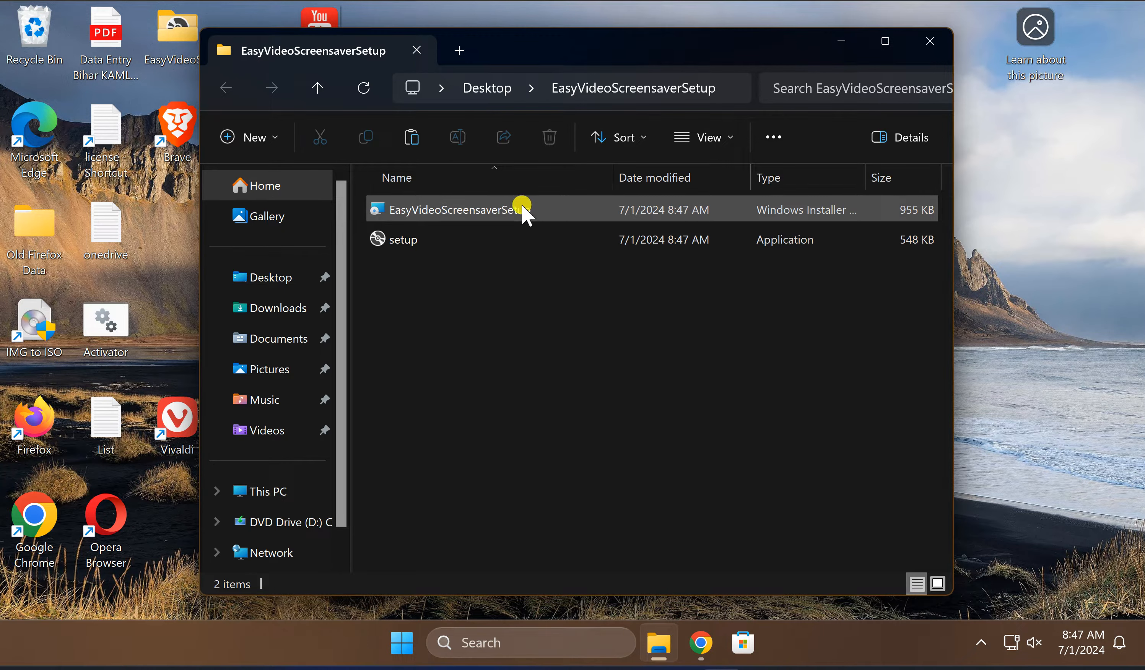
- Run EasyVideoScreensaverSetup.msi and get past SmartScreen via More info and Run anyway
click(452, 209)
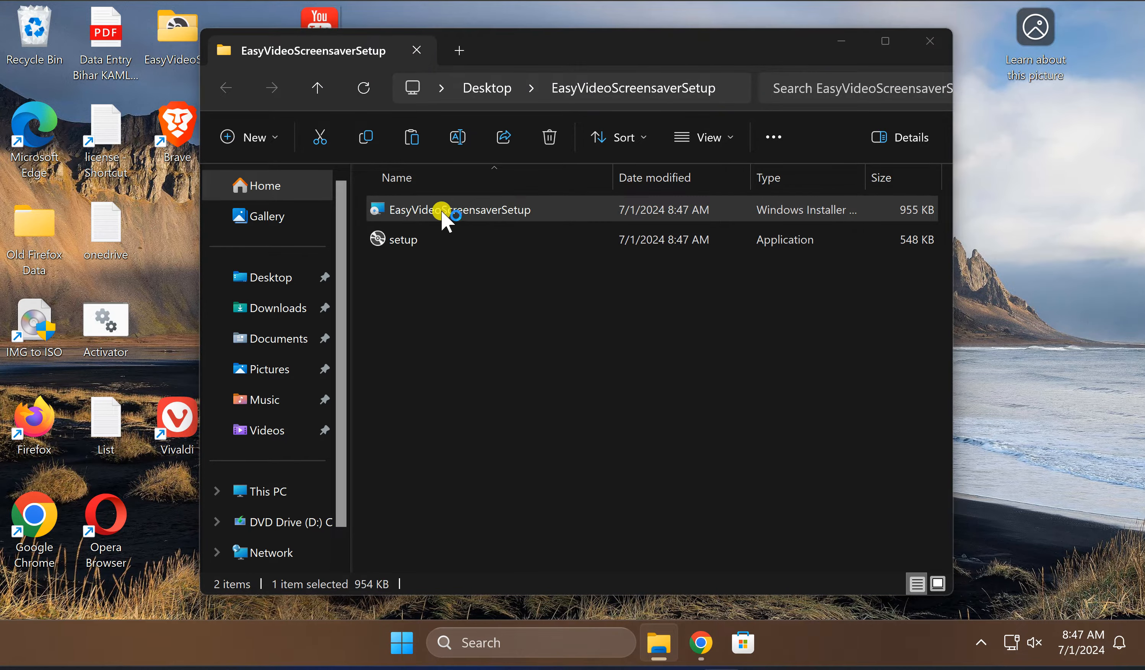
double_click(451, 210)
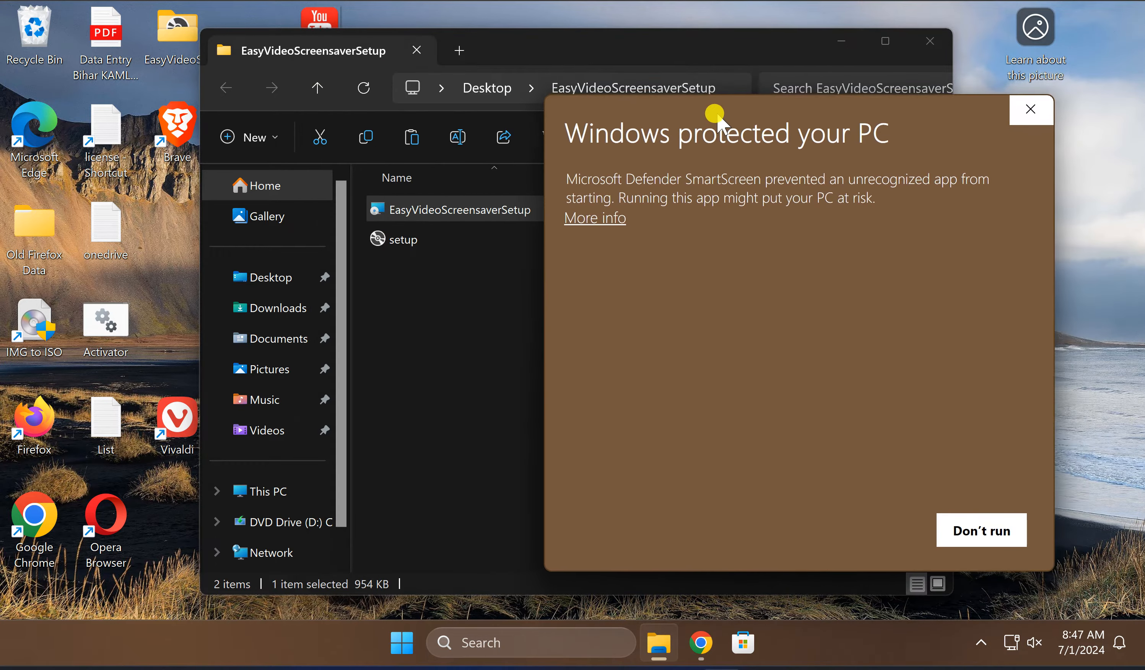
click(594, 217)
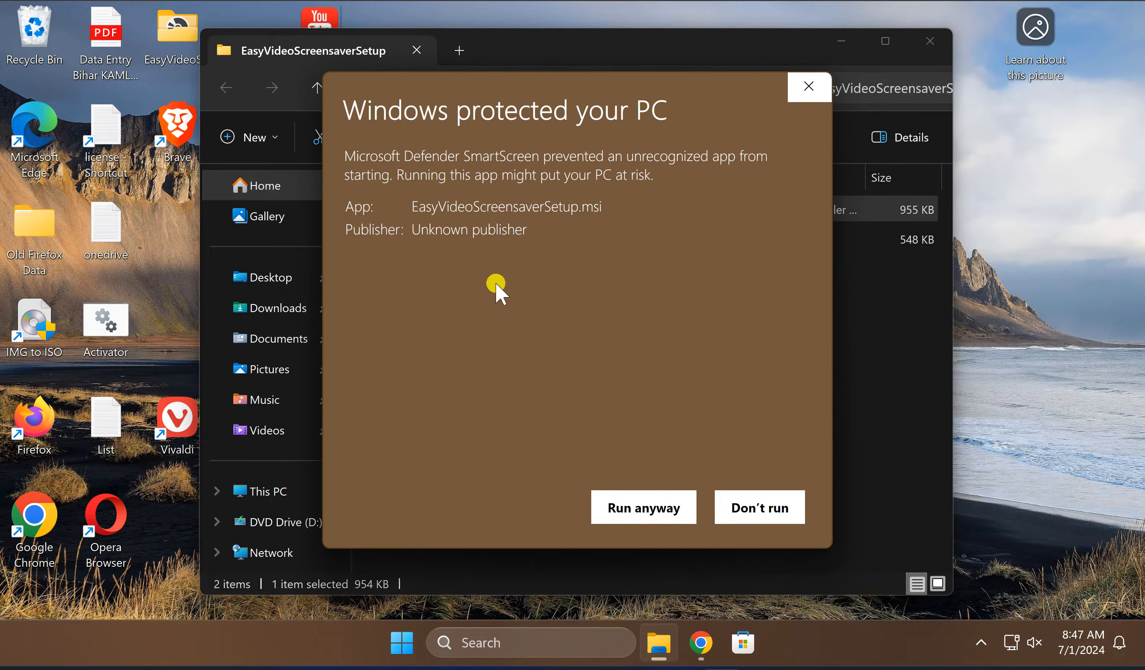
mouse_move(643, 507)
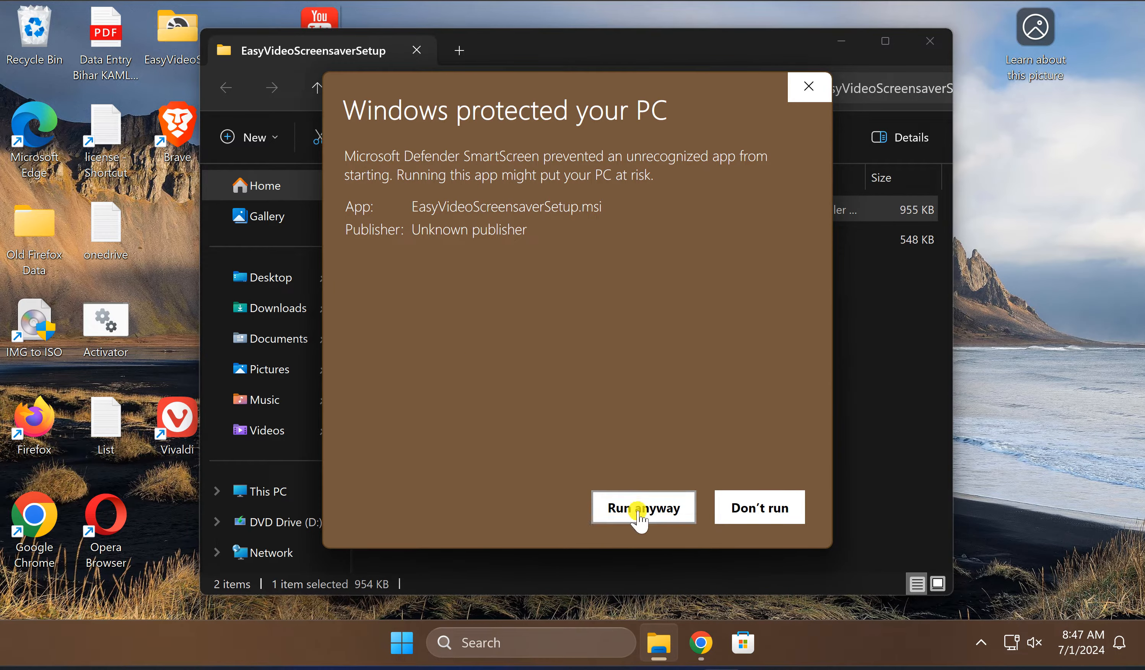
click(643, 506)
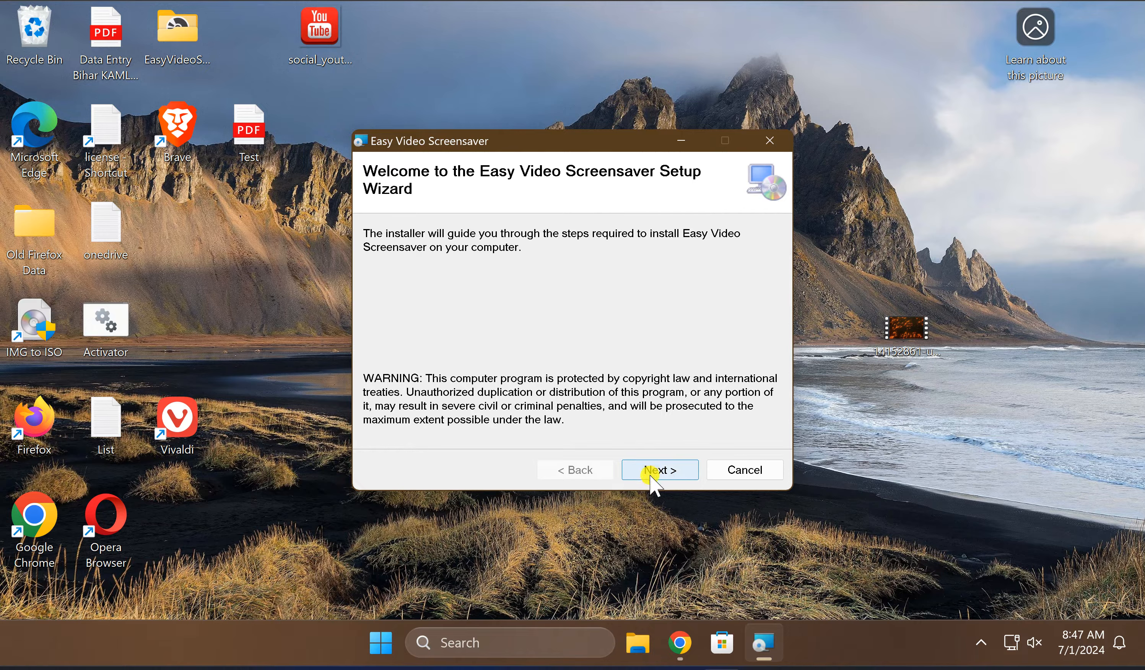
- Advance the Easy Video Screensaver setup wizard past its welcome page
click(658, 470)
text(screensaver)
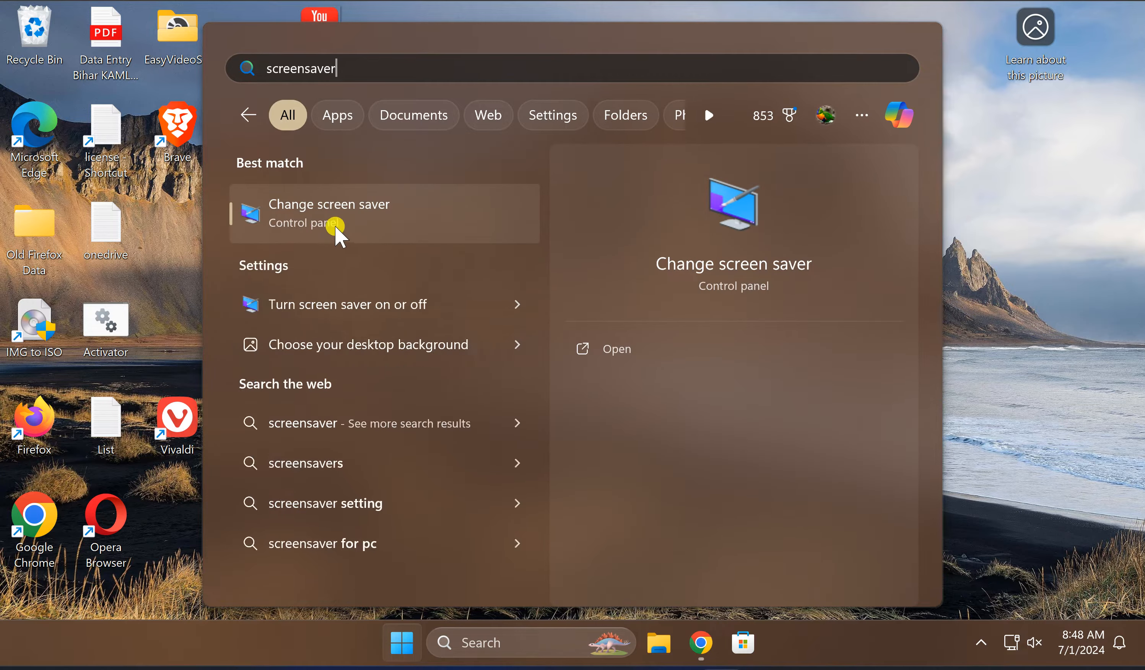
- Choose EasyVideoScreensaver in Screen Saver Settings and bring up its Video Screensaver Settings
click(329, 212)
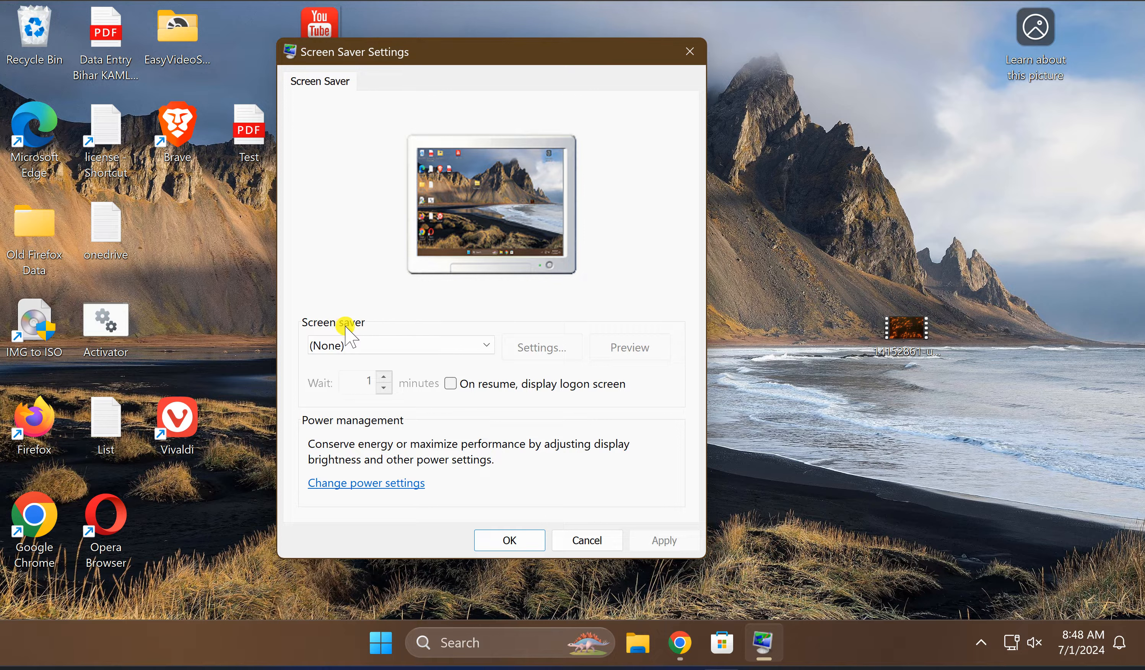
click(400, 344)
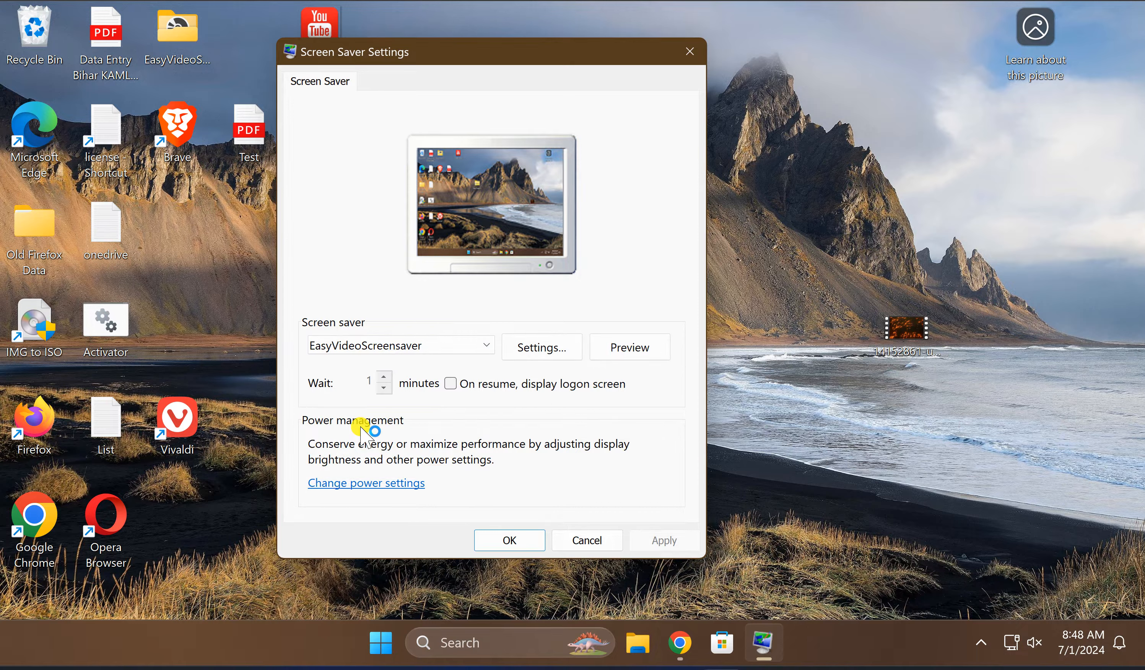
click(540, 346)
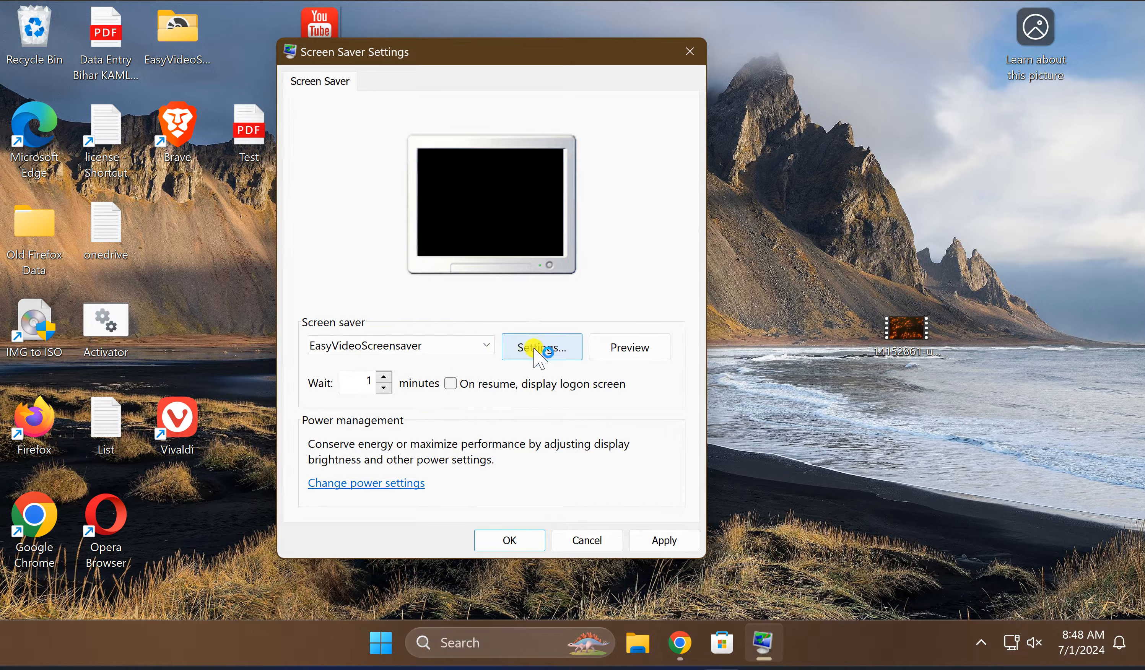
click(540, 346)
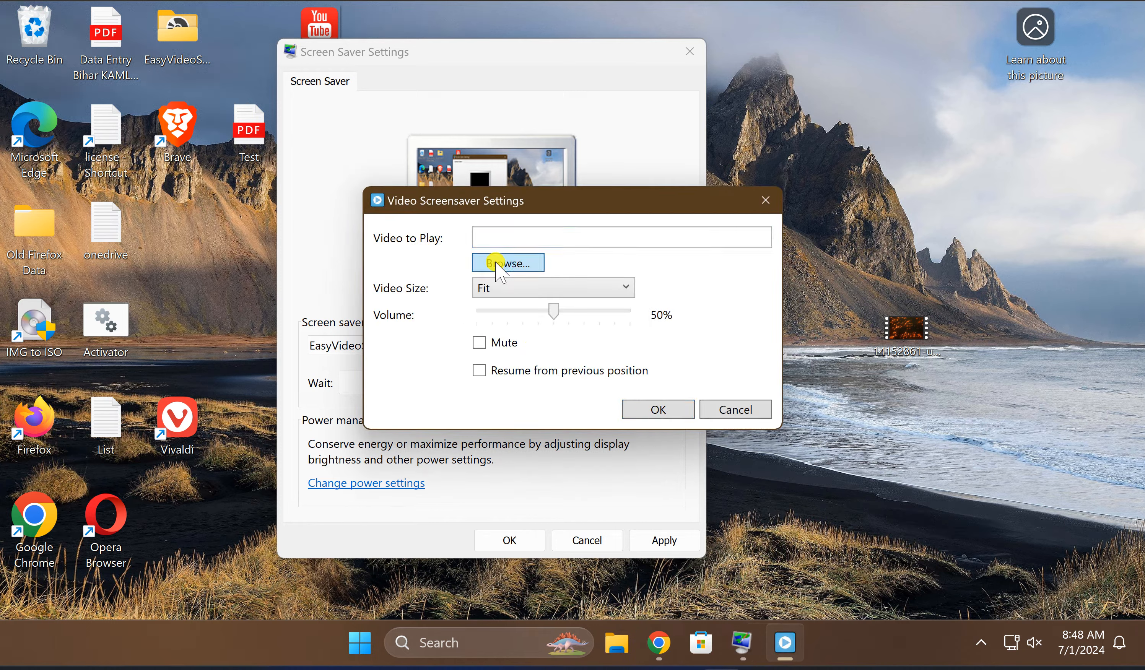
- Browse to the Desktop and pick the 14152861-uhd_3840_2160_30fps MP4 as the video to play
click(506, 263)
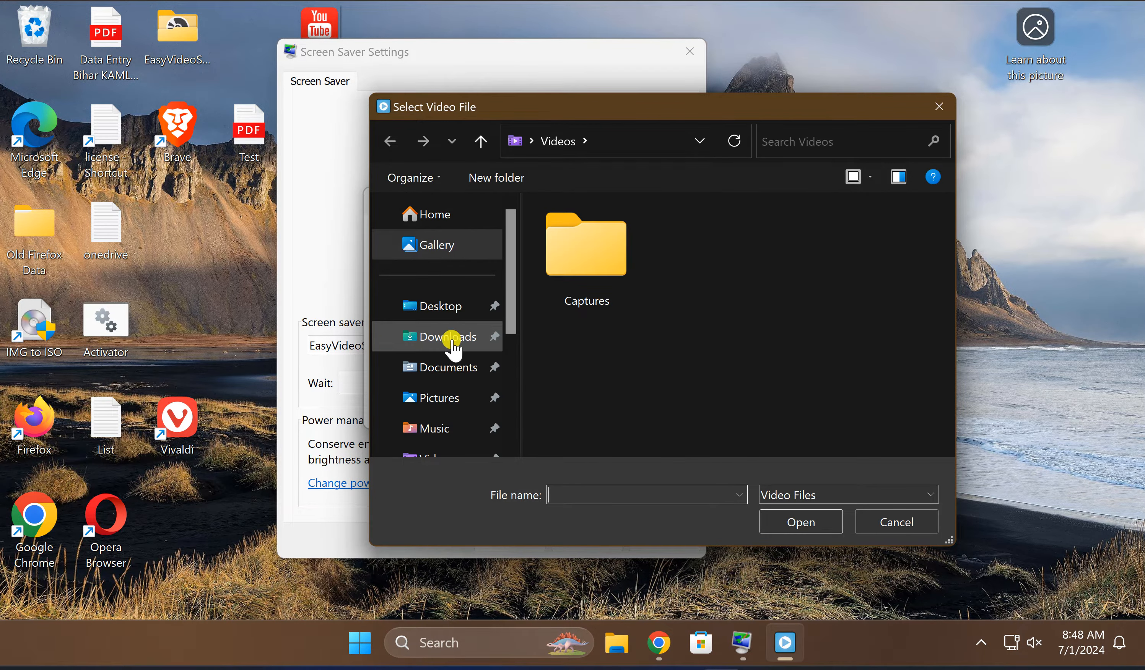
mouse_move(438, 305)
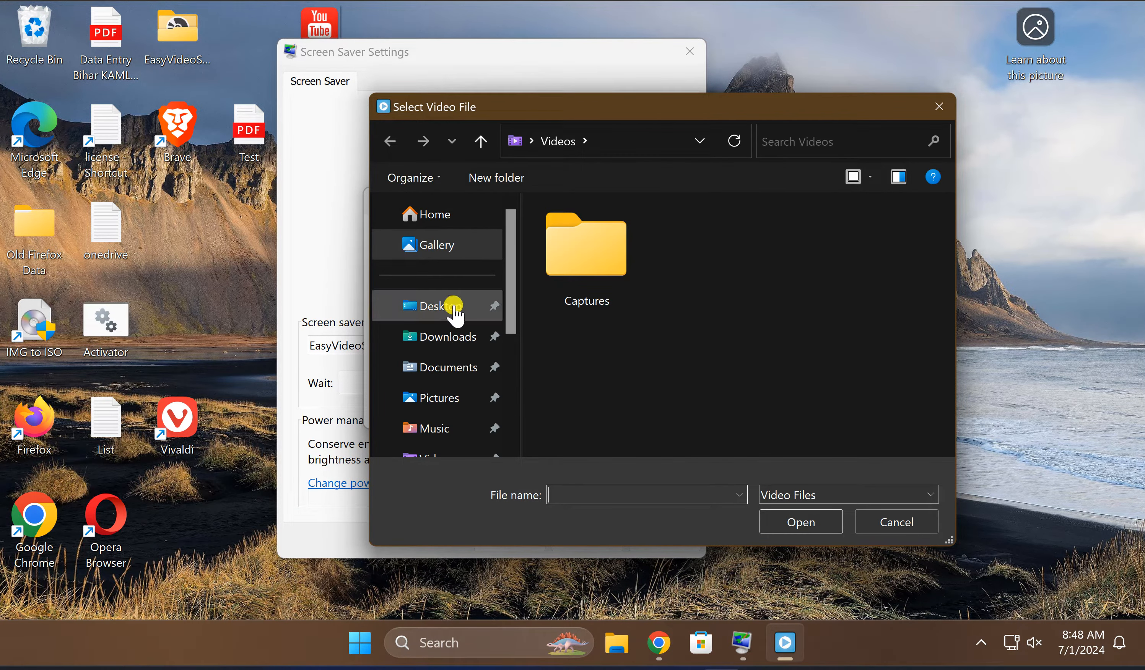
click(440, 305)
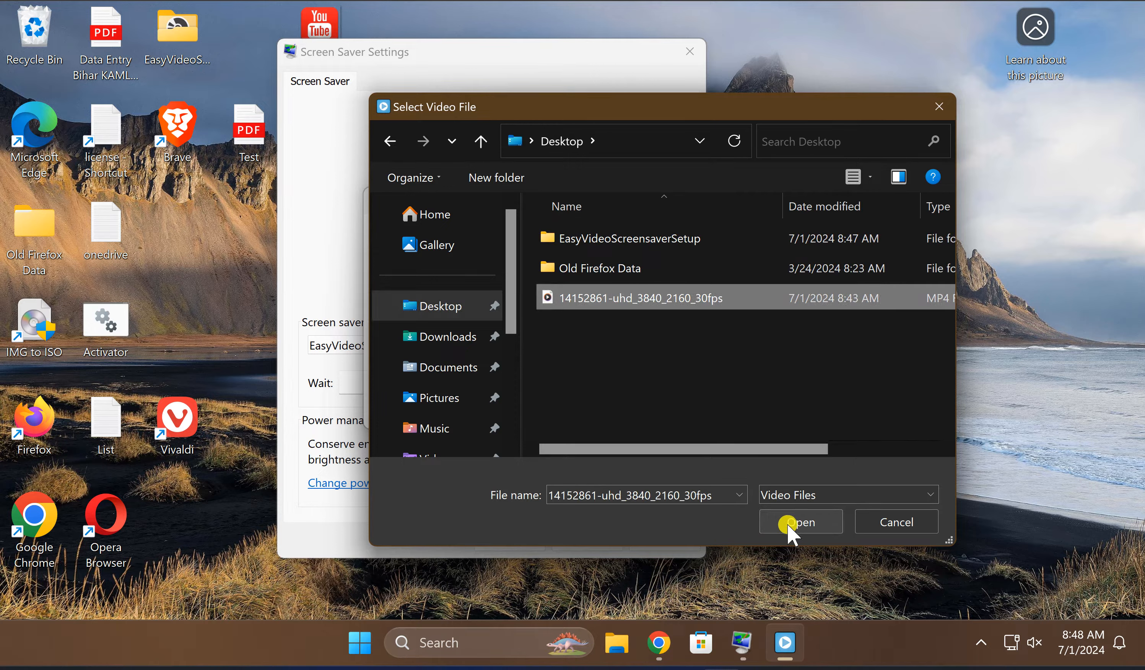
click(799, 521)
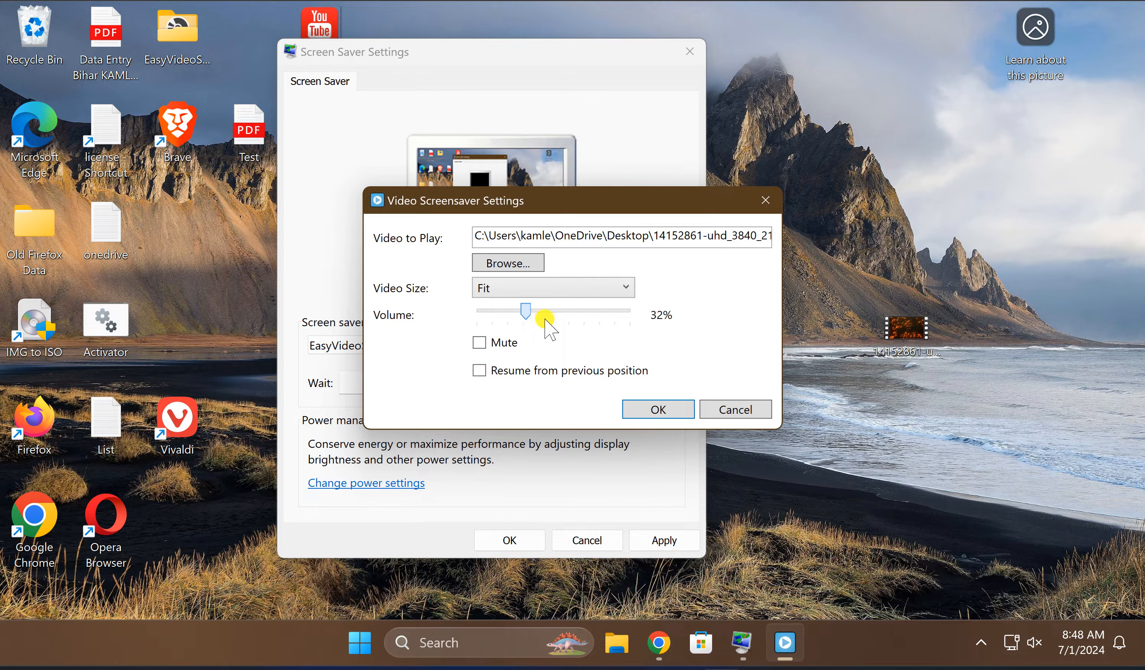
- Set volume to 45%, tick Mute and confirm the video settings with OK
drag(523, 311, 547, 311)
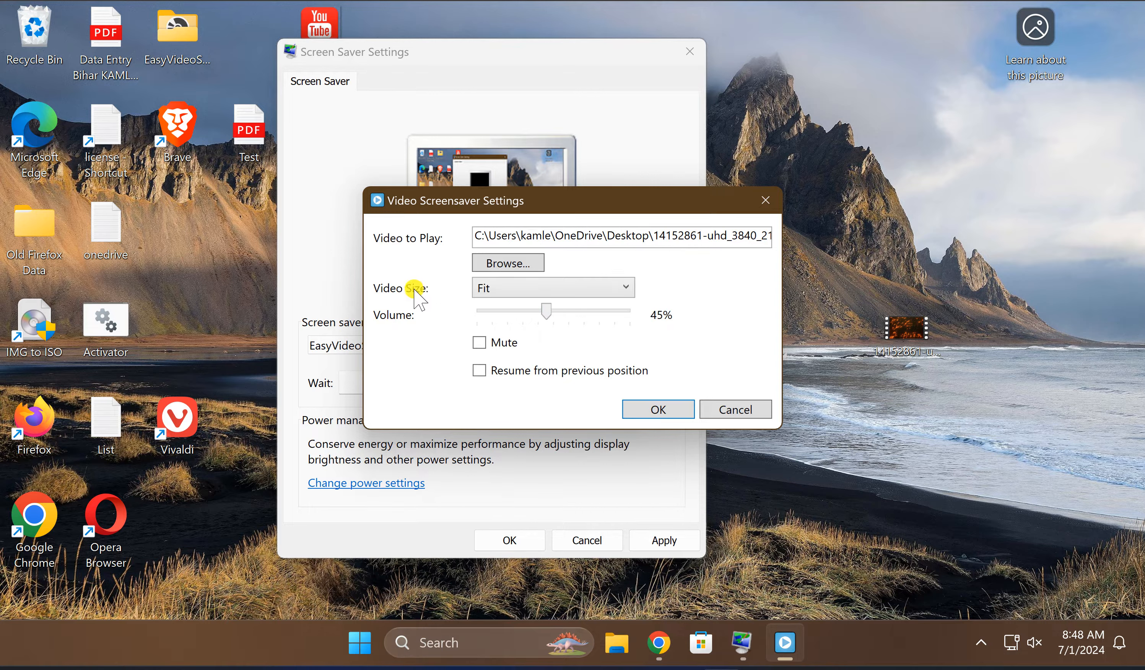
click(552, 287)
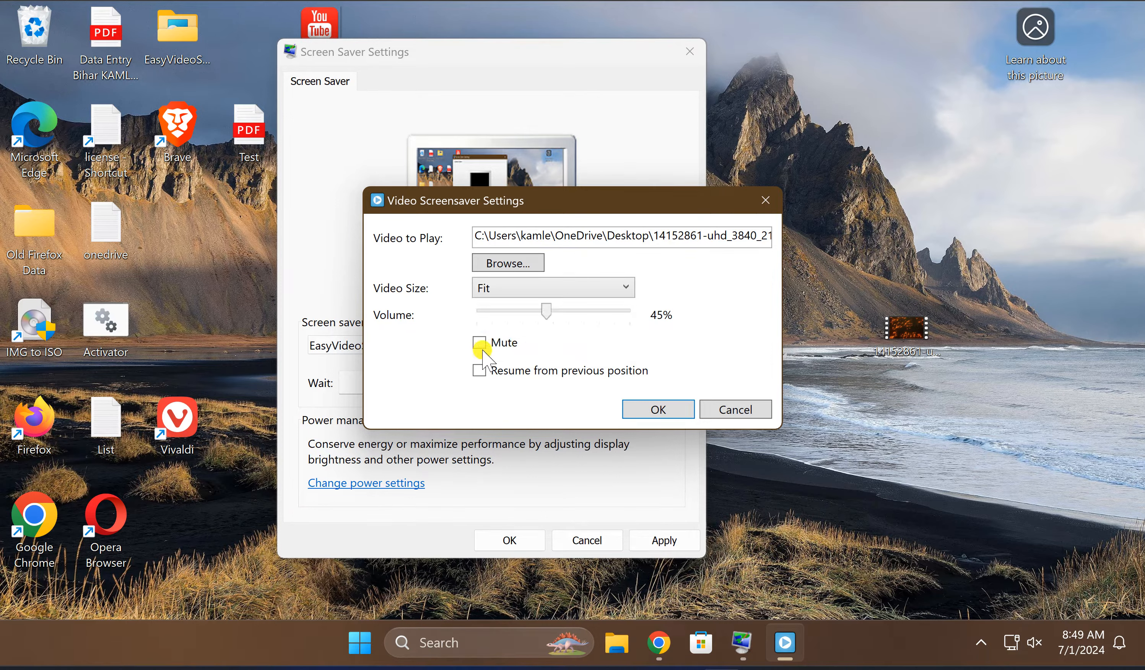
click(481, 342)
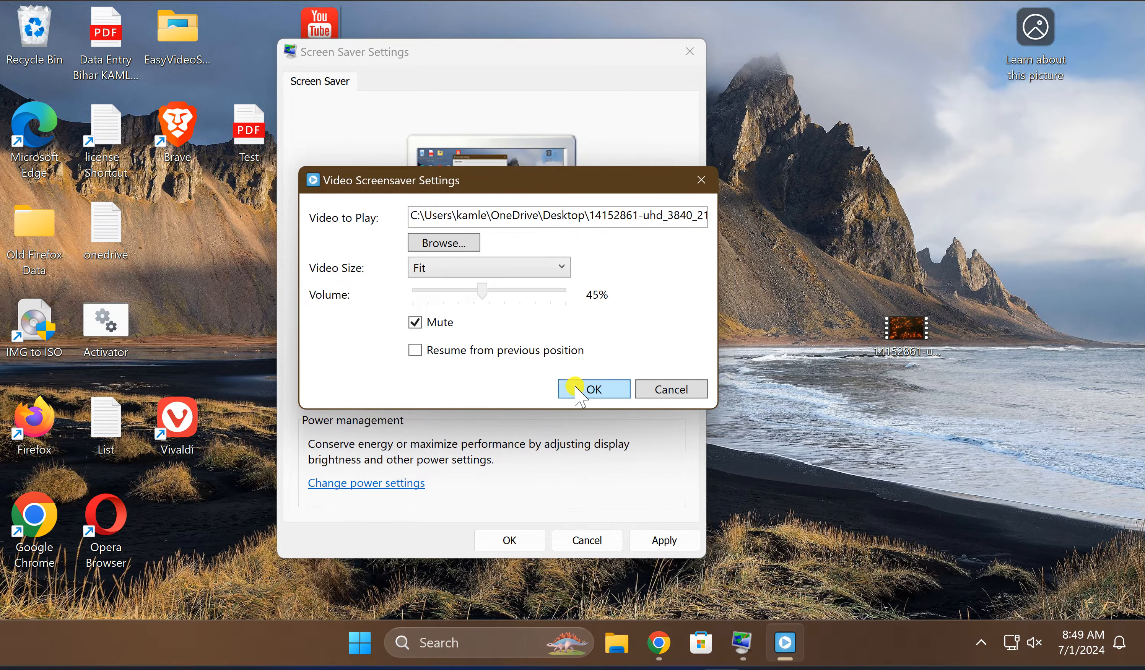
click(592, 389)
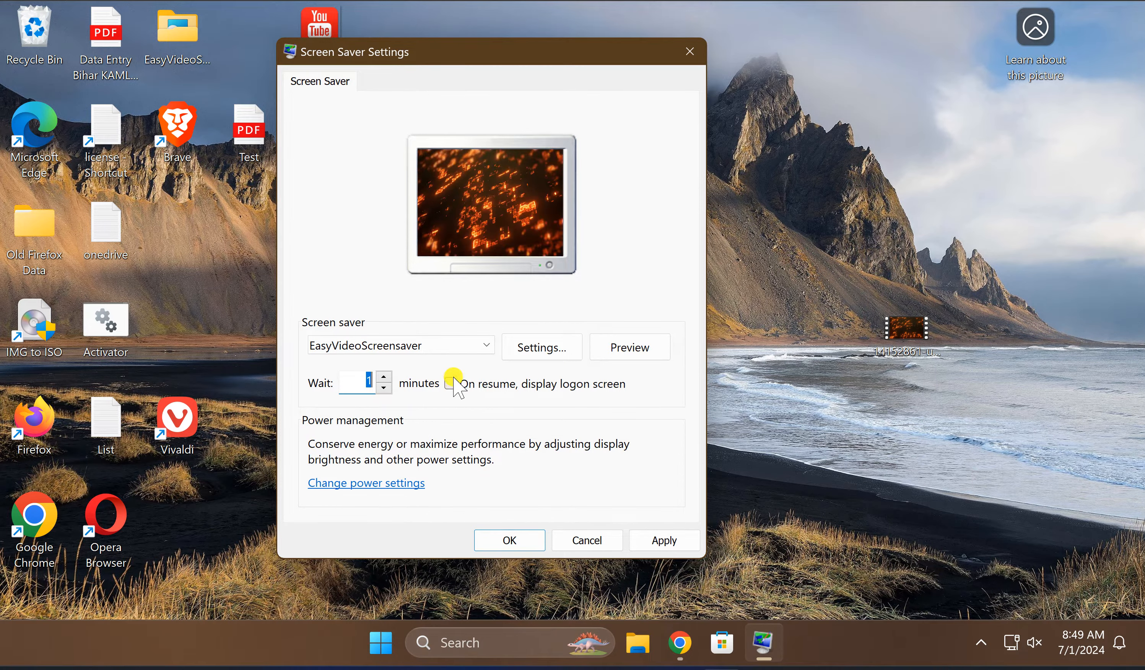
mouse_move(572, 522)
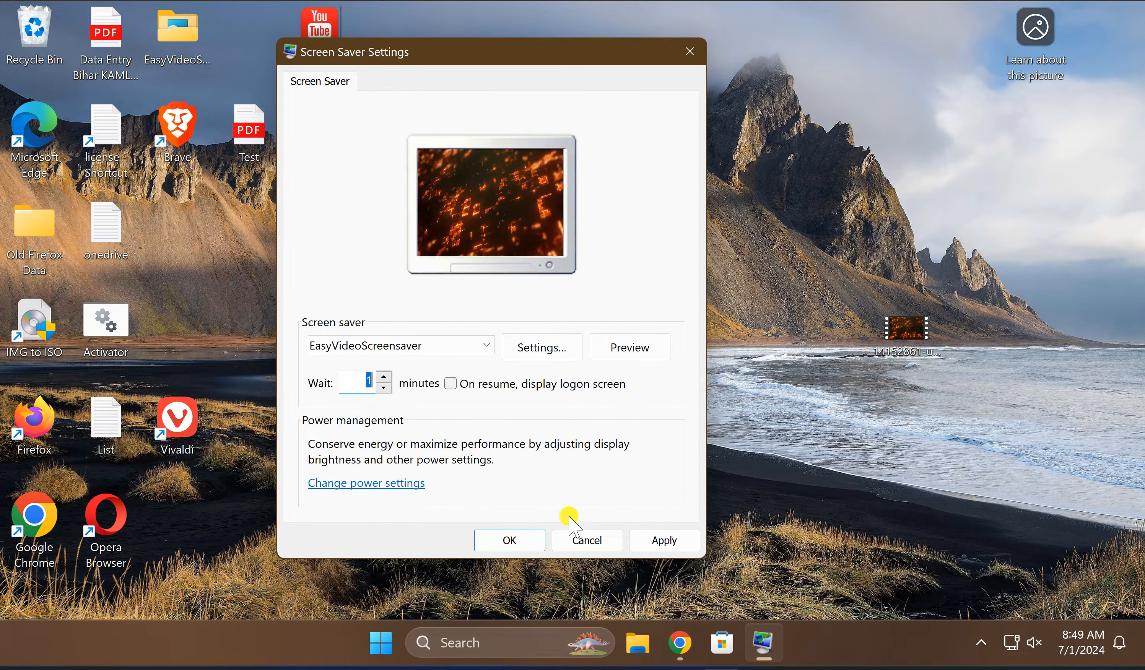
- Apply EasyVideoScreensaver with a 1-minute wait in Screen Saver Settings
click(663, 540)
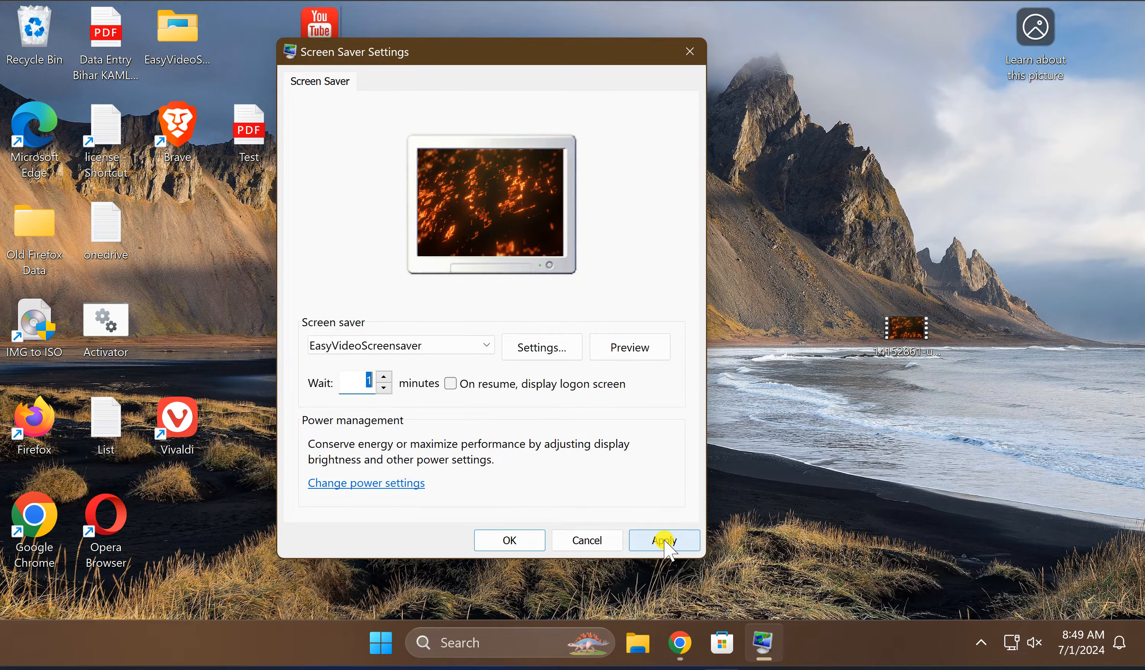
click(662, 540)
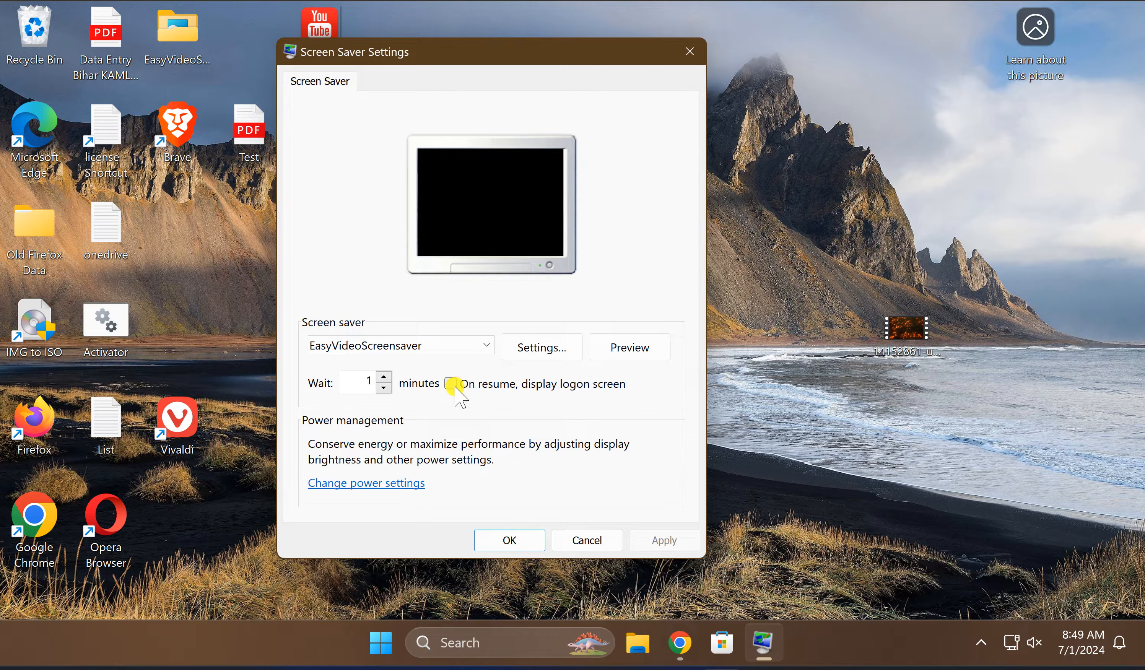
click(451, 383)
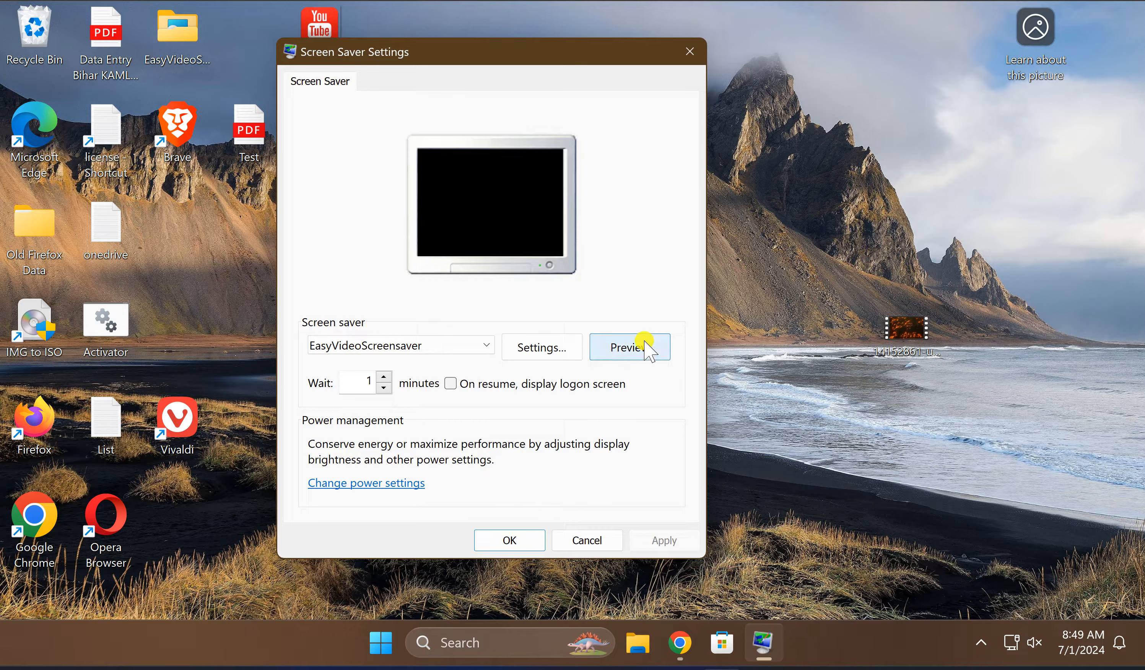
- Start a full-screen Preview of the video screen saver
click(627, 347)
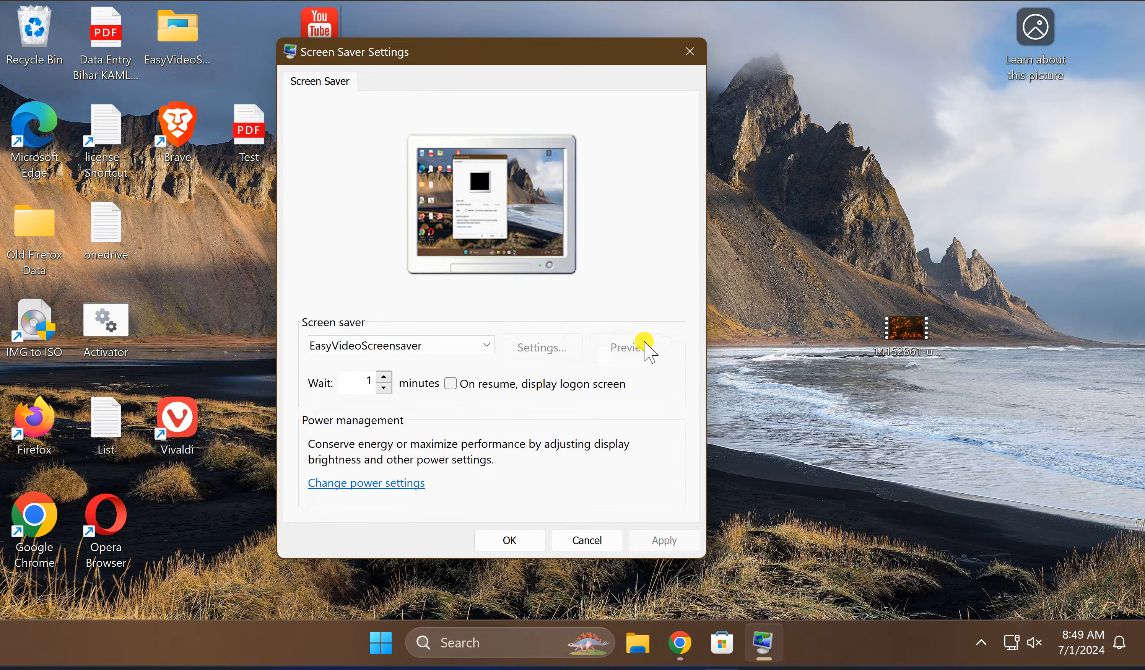
click(626, 346)
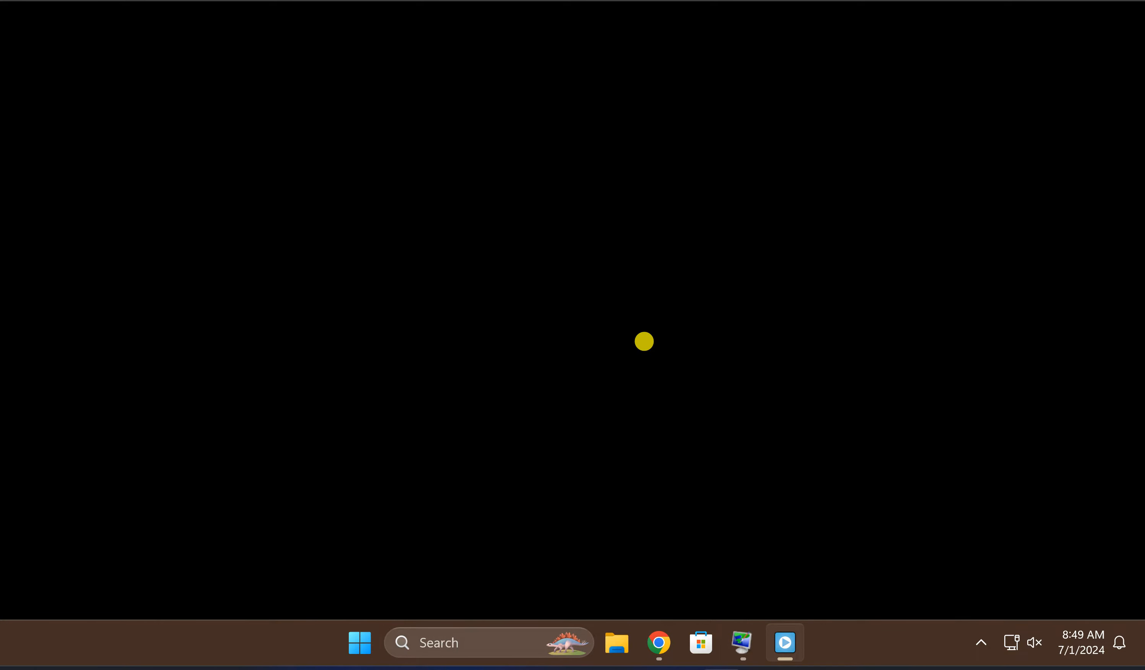